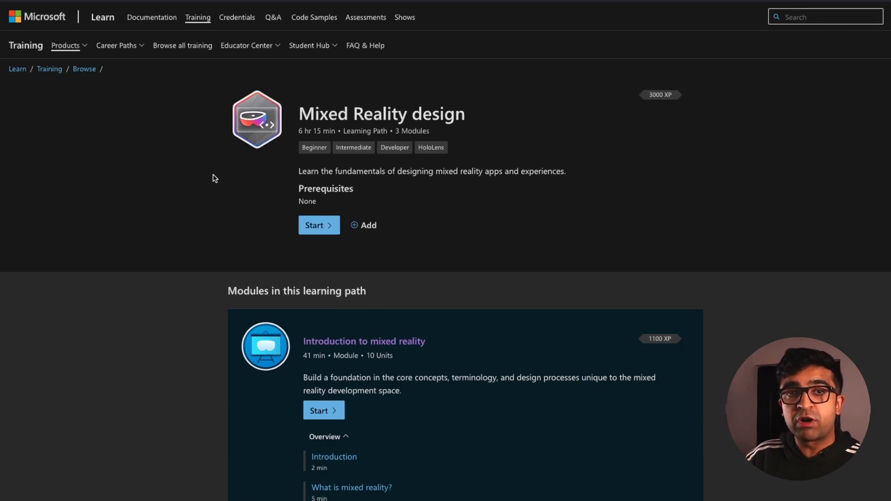
pyautogui.moveTo(348, 198)
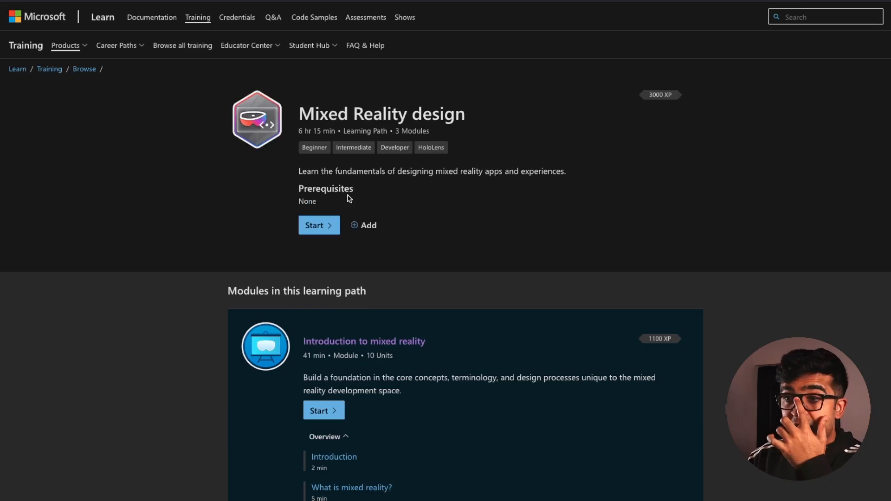
# Step: Open the Explore mixed reality devices unit, then continue to the Understand holograms unit
pyautogui.scroll(-3)
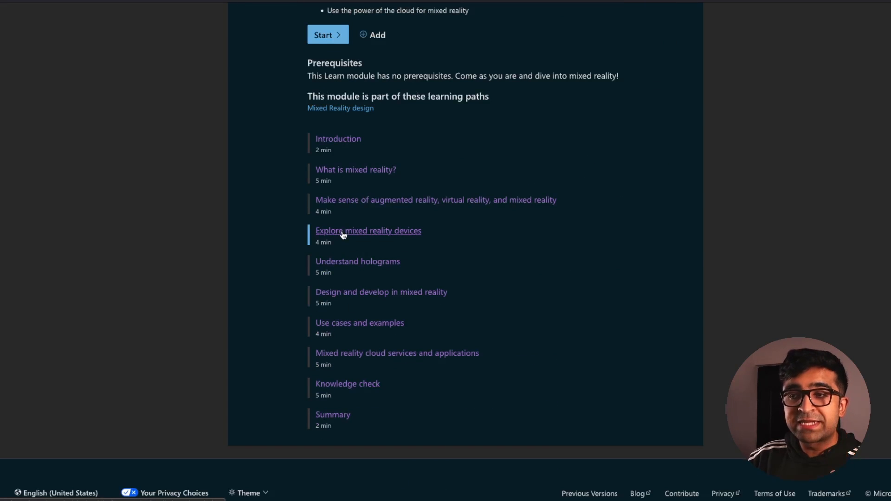
pyautogui.click(368, 231)
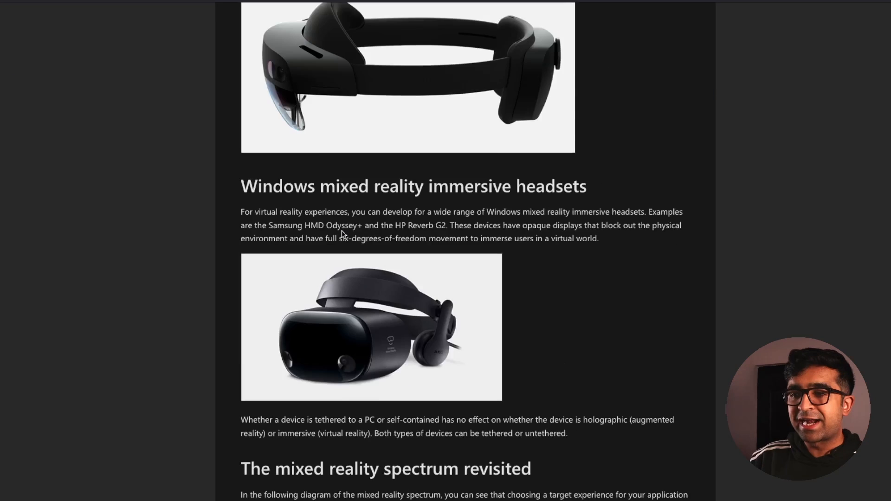
pyautogui.scroll(-3)
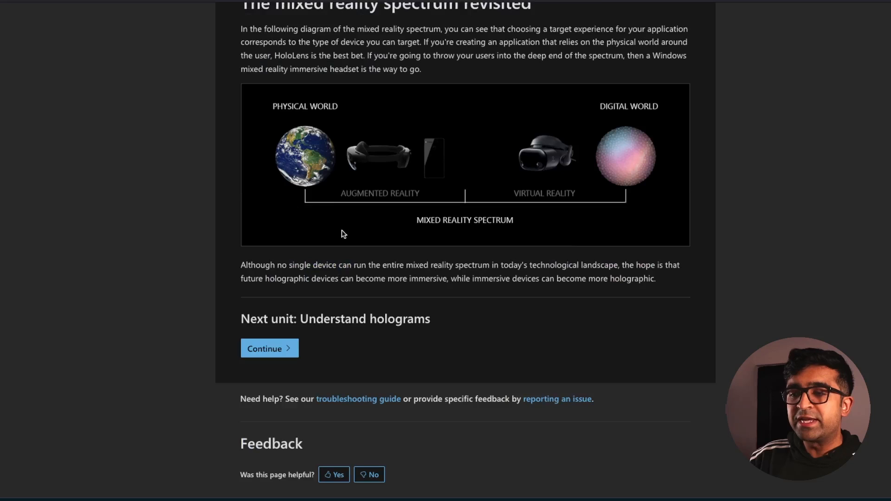
pyautogui.click(269, 348)
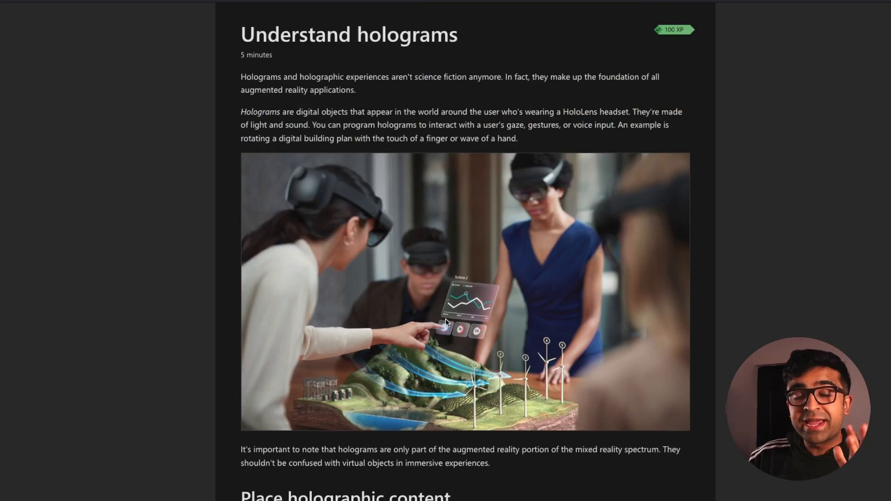
pyautogui.scroll(-3)
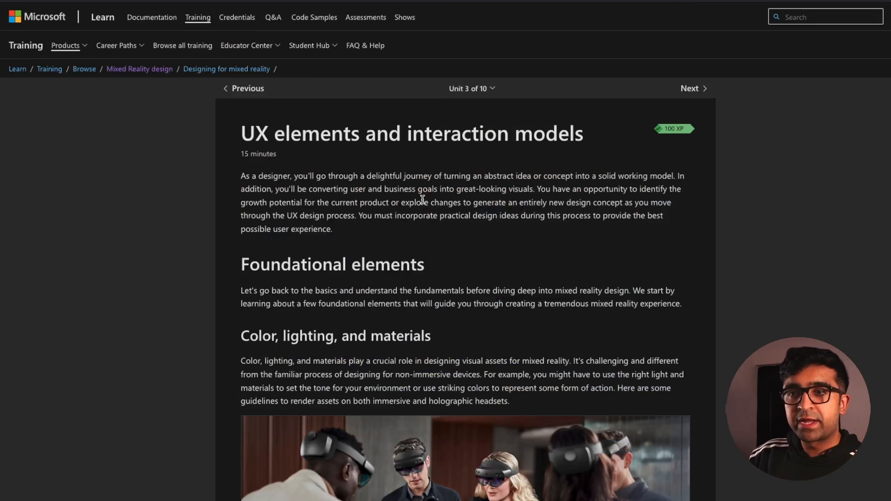
pyautogui.scroll(-3)
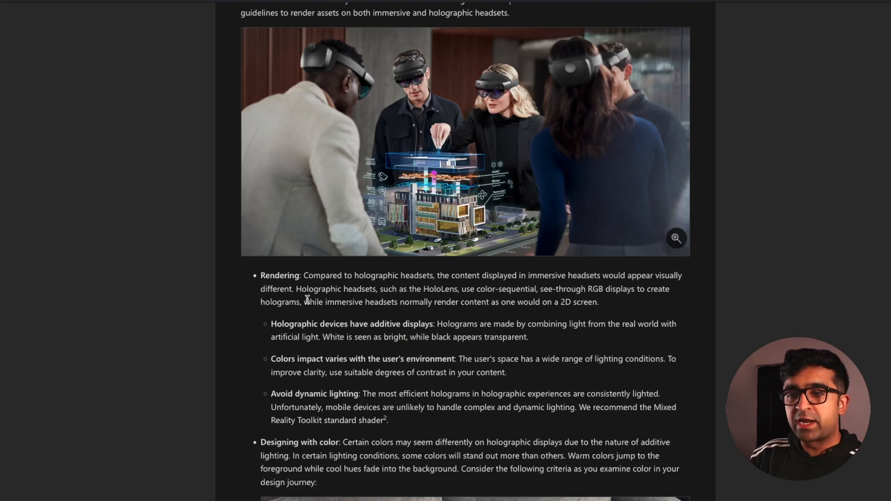
pyautogui.scroll(-3)
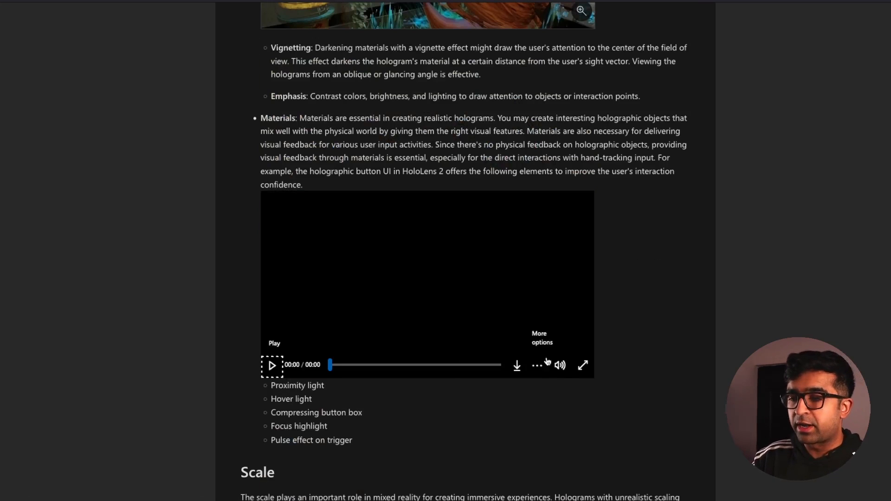
pyautogui.click(272, 365)
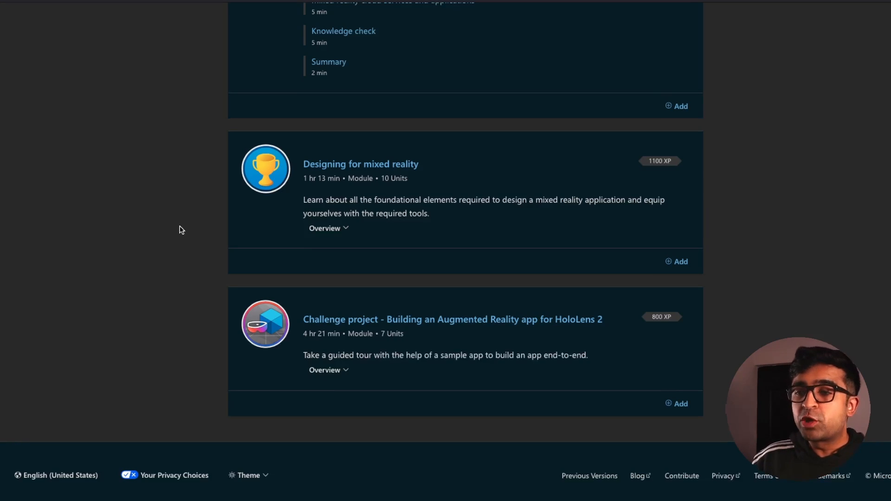
pyautogui.moveTo(399, 326)
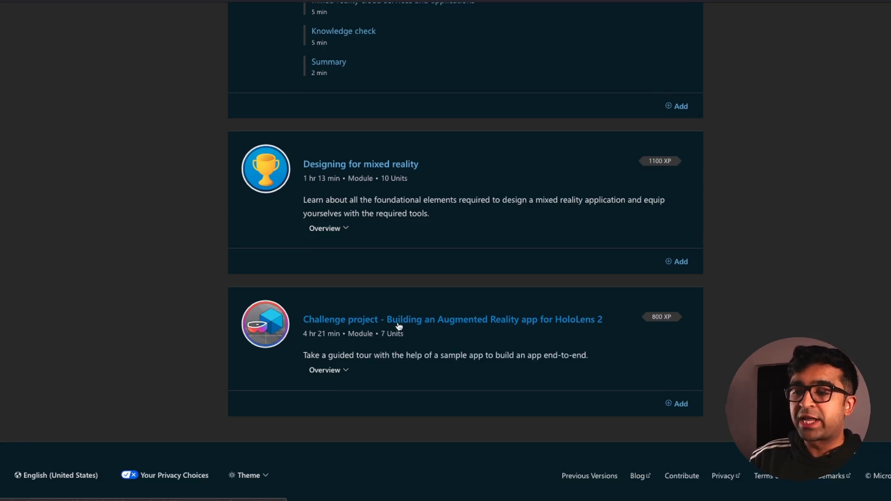
pyautogui.moveTo(485, 329)
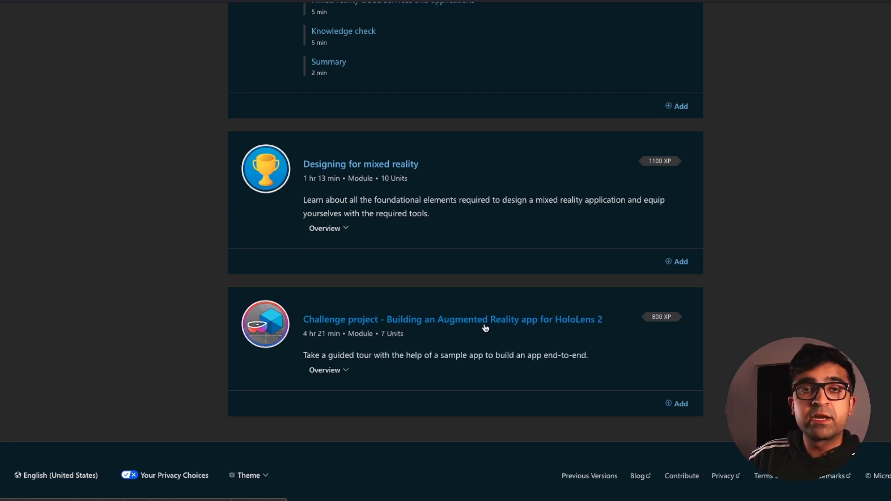
pyautogui.moveTo(508, 297)
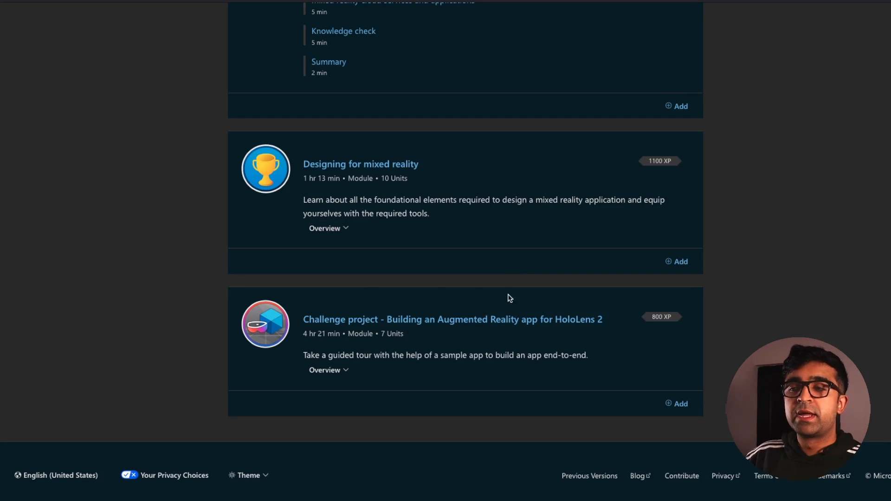
pyautogui.moveTo(362, 276)
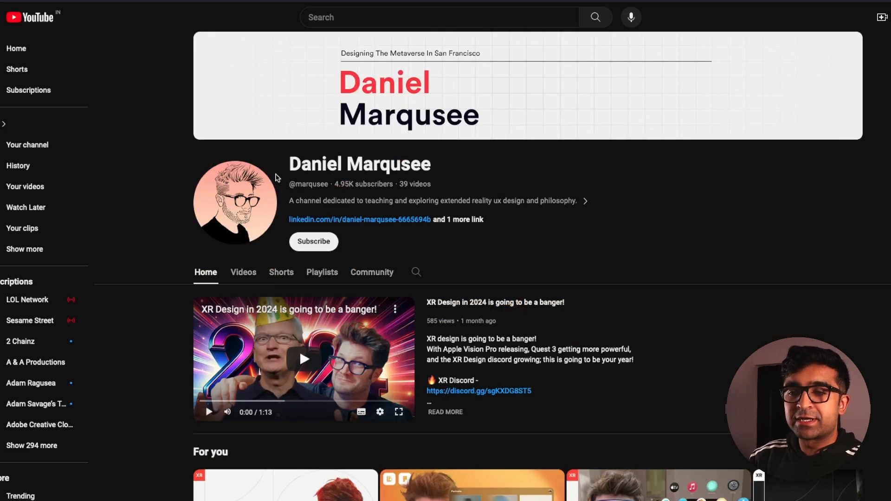
# Step: Advance the channel's For you carousel twice to show more XR design videos
pyautogui.scroll(-3)
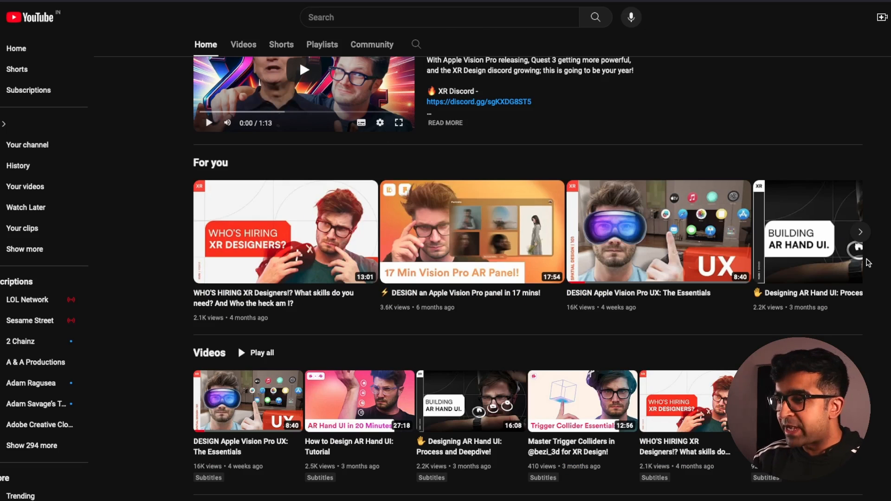
pyautogui.click(861, 232)
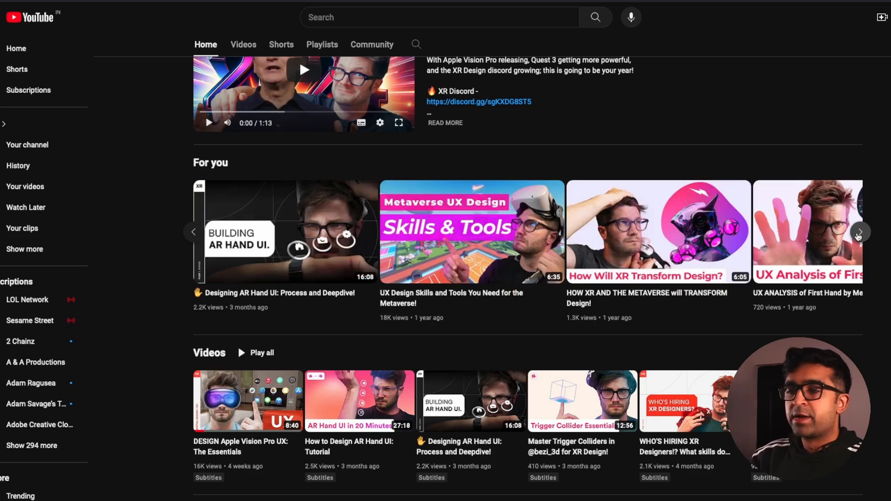
pyautogui.click(860, 232)
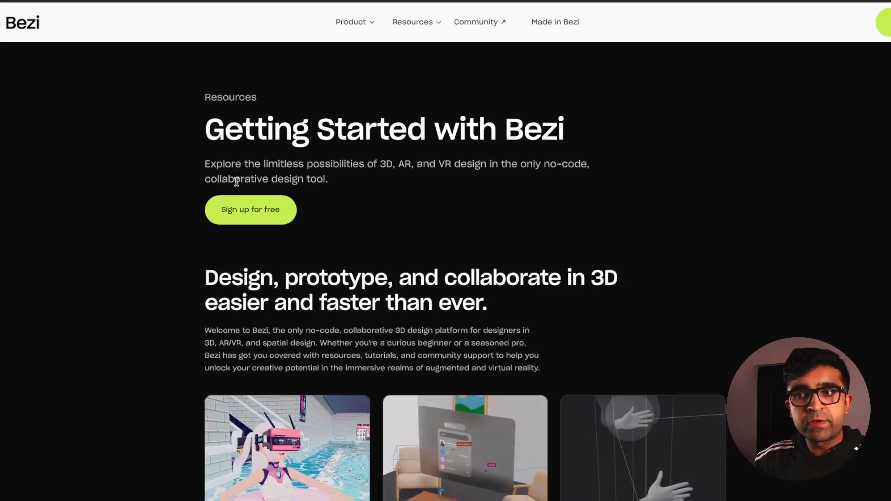
# Step: Browse the Bezi Resources page and highlight the 'Build a 3D scene' heading and description
pyautogui.scroll(-3)
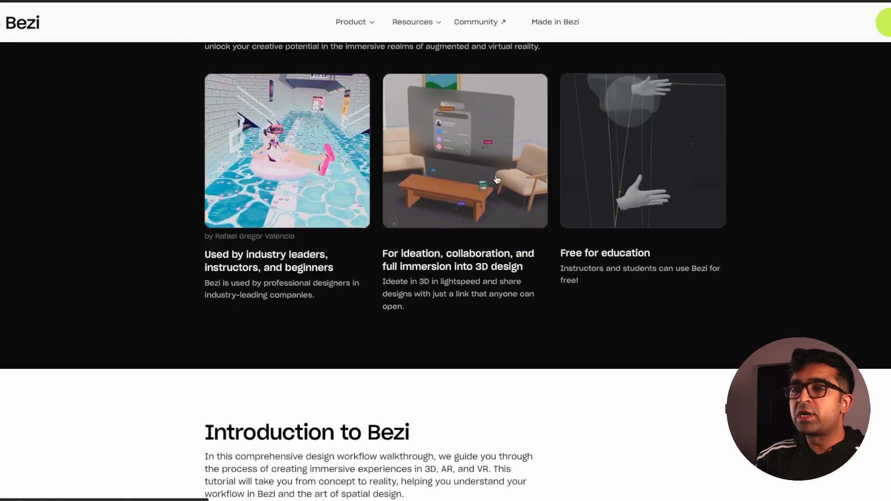
pyautogui.scroll(3)
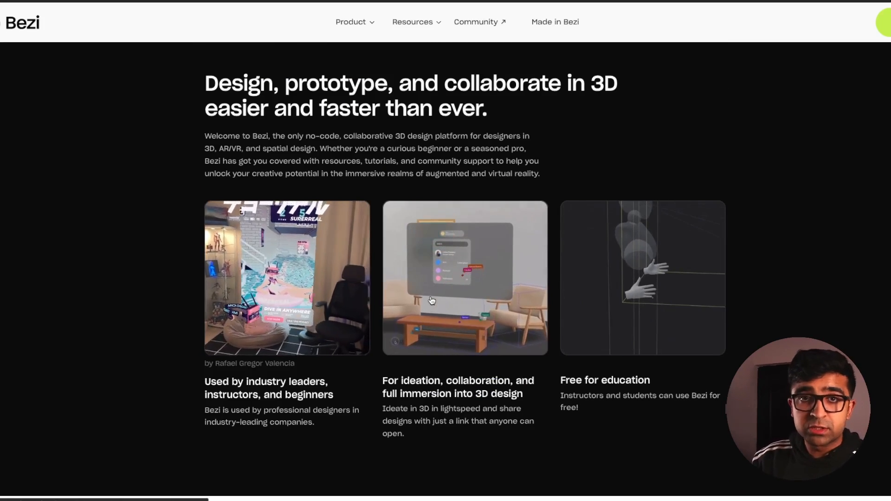
pyautogui.scroll(-3)
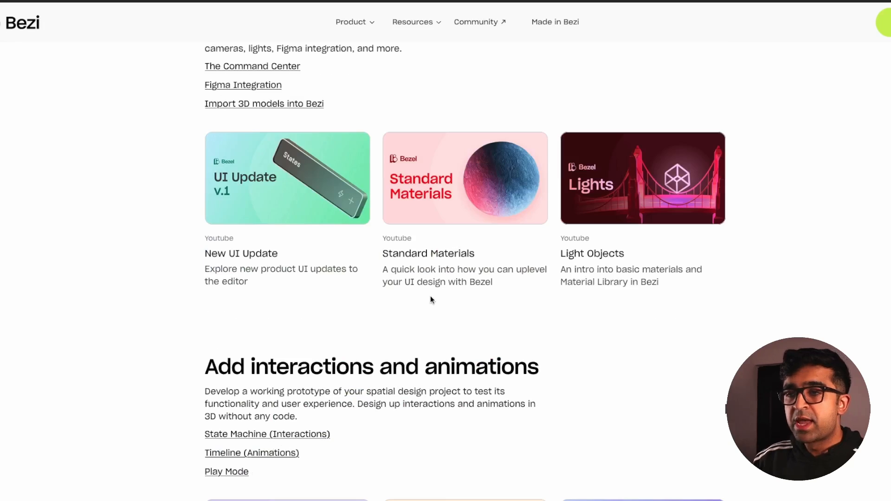
pyautogui.scroll(3)
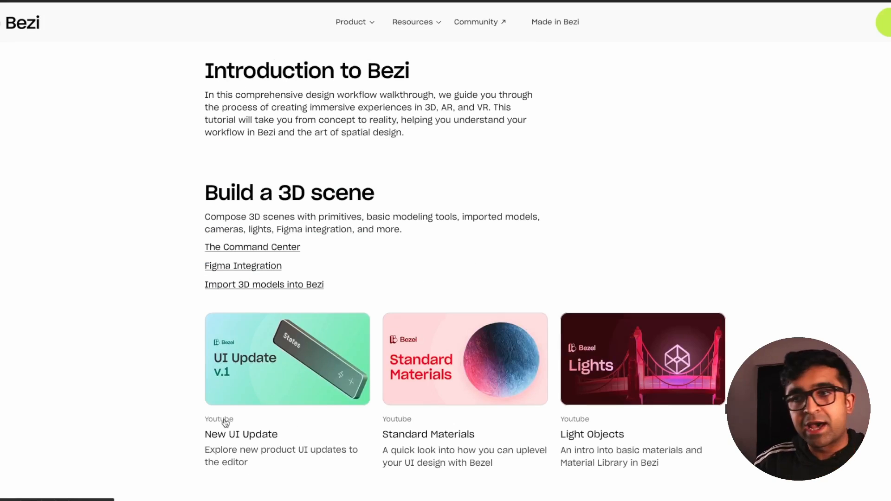
pyautogui.moveTo(205, 192); pyautogui.dragTo(421, 217)
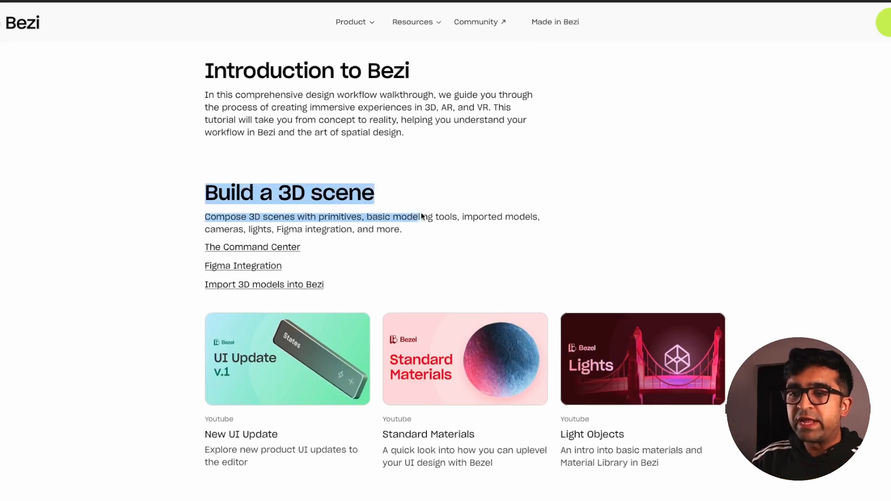
# Step: Scroll further down to the 'Experience it in-device' tutorial cards
pyautogui.scroll(-3)
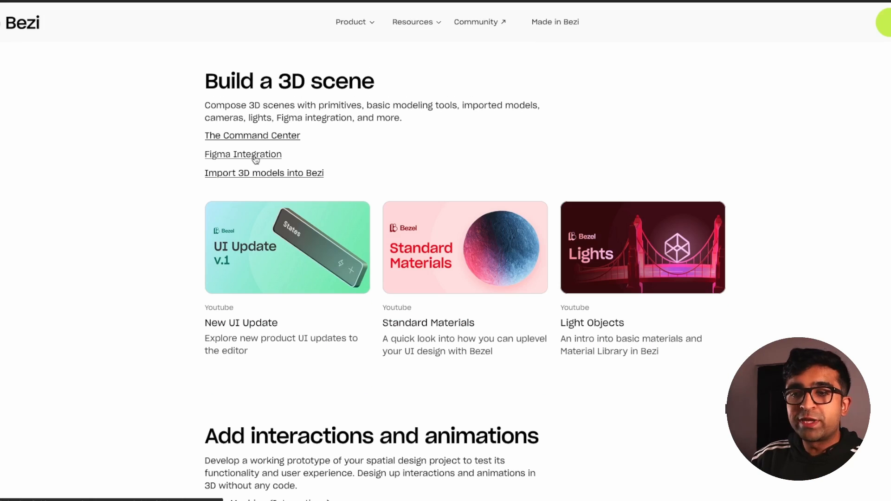
pyautogui.click(243, 154)
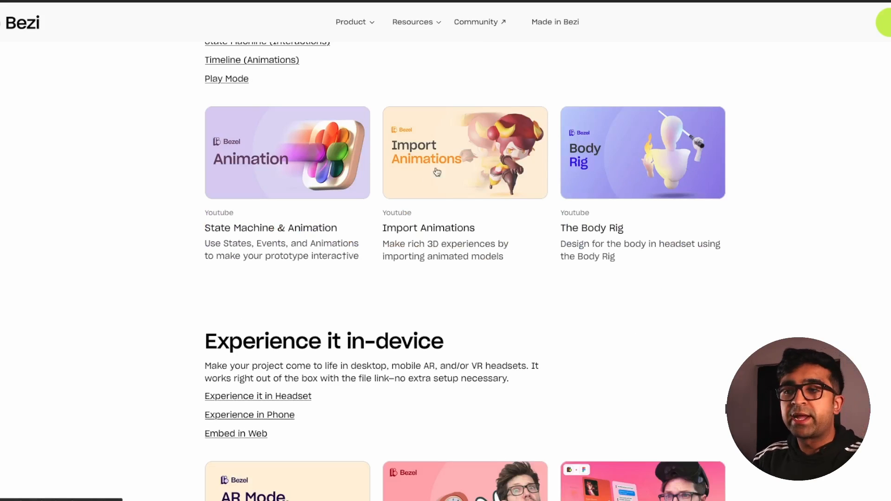
pyautogui.scroll(-3)
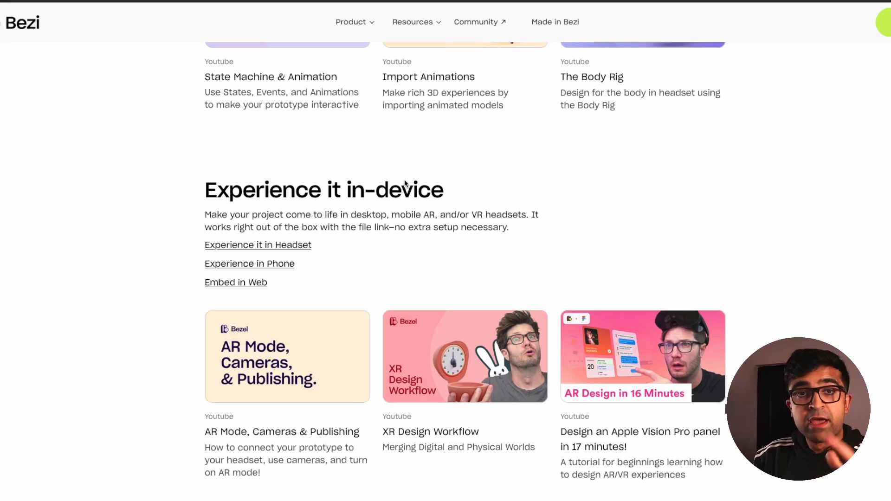
pyautogui.scroll(-3)
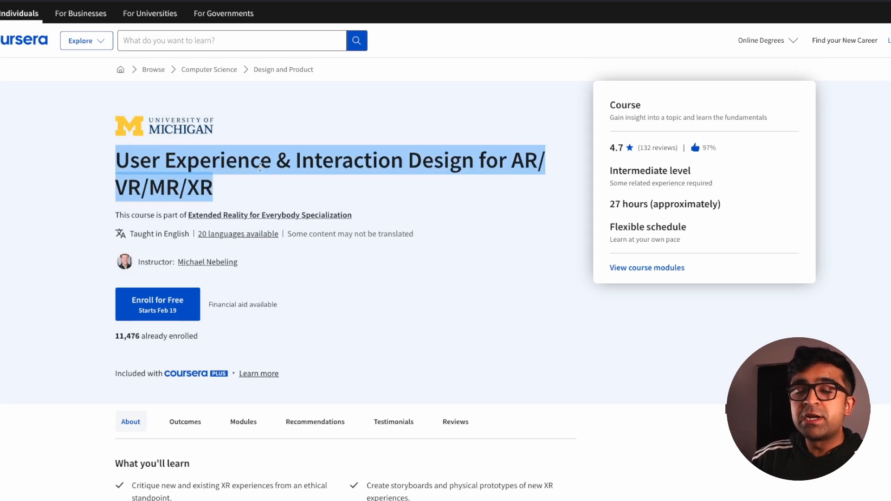
# Step: Deselect the course title and expand Module 4 Digital Prototyping & Evaluation's description
pyautogui.click(247, 189)
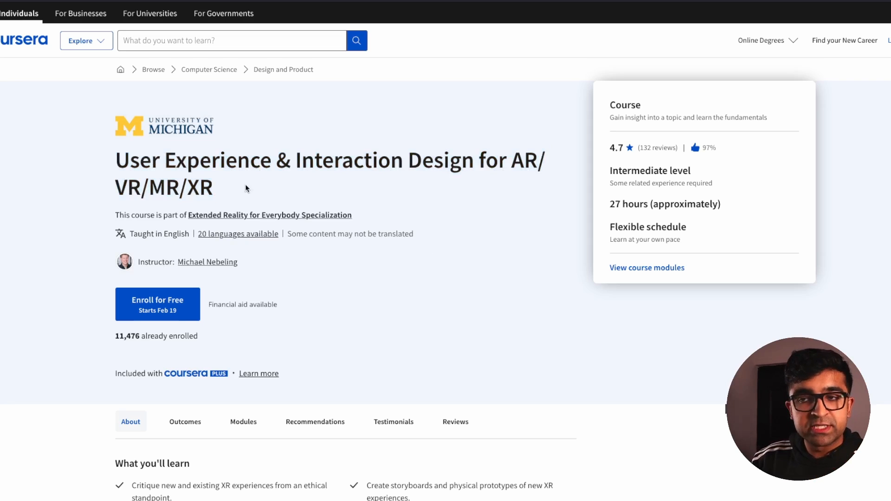
pyautogui.moveTo(135, 175)
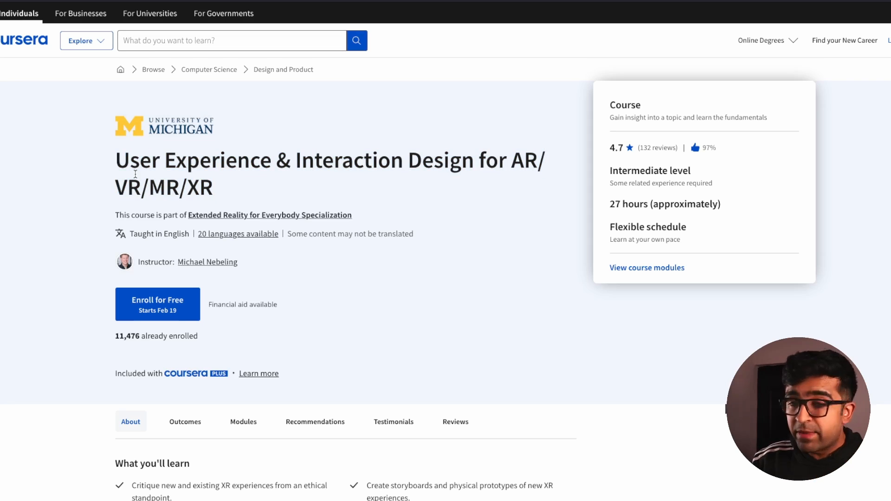
pyautogui.scroll(-3)
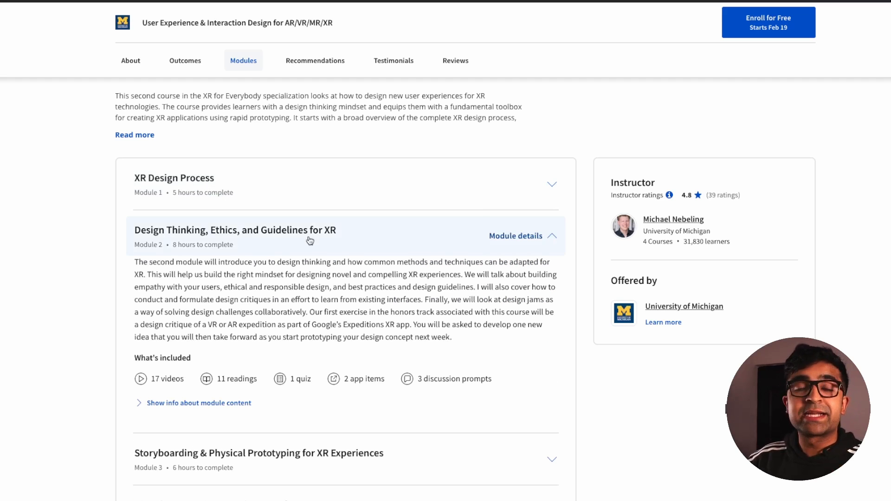
pyautogui.scroll(-3)
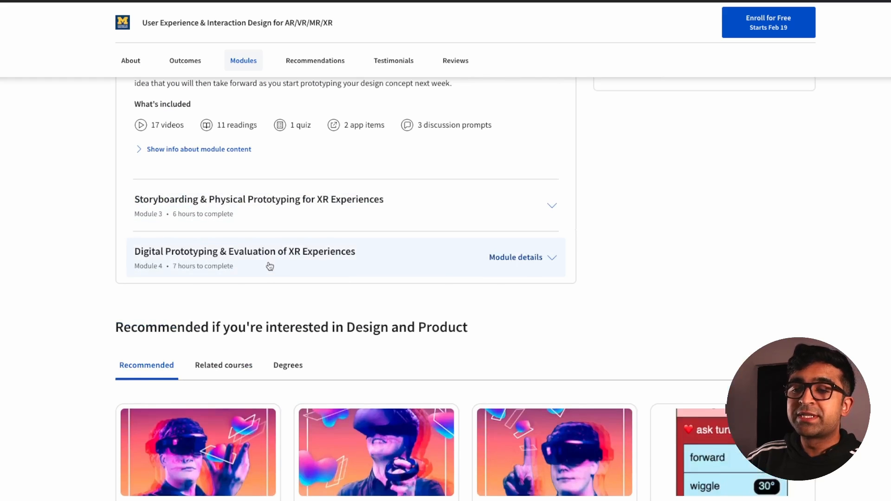
pyautogui.click(515, 257)
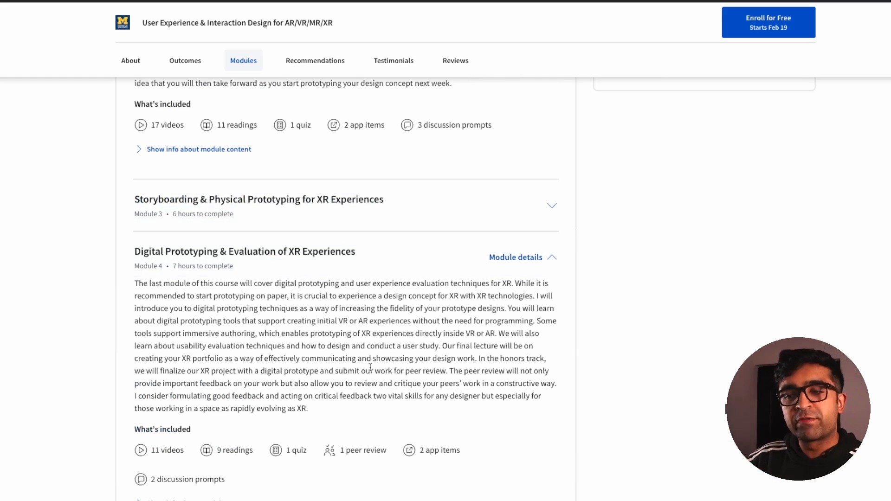
pyautogui.scroll(3)
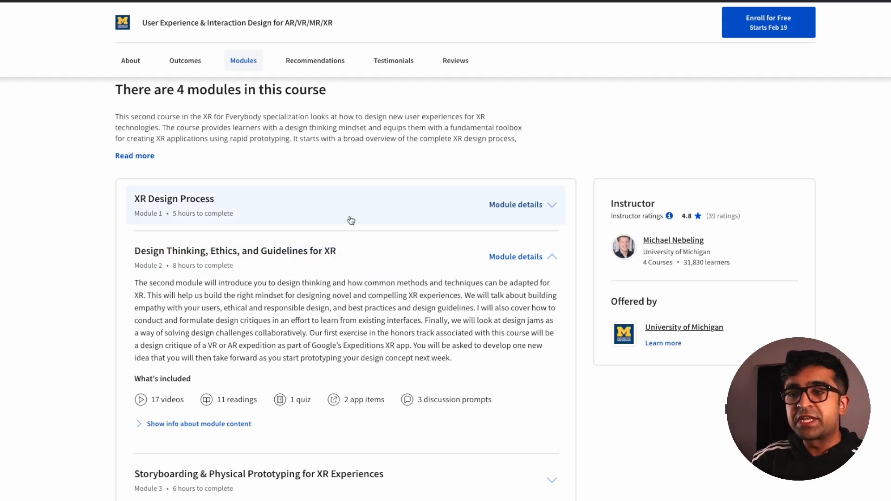
pyautogui.scroll(-3)
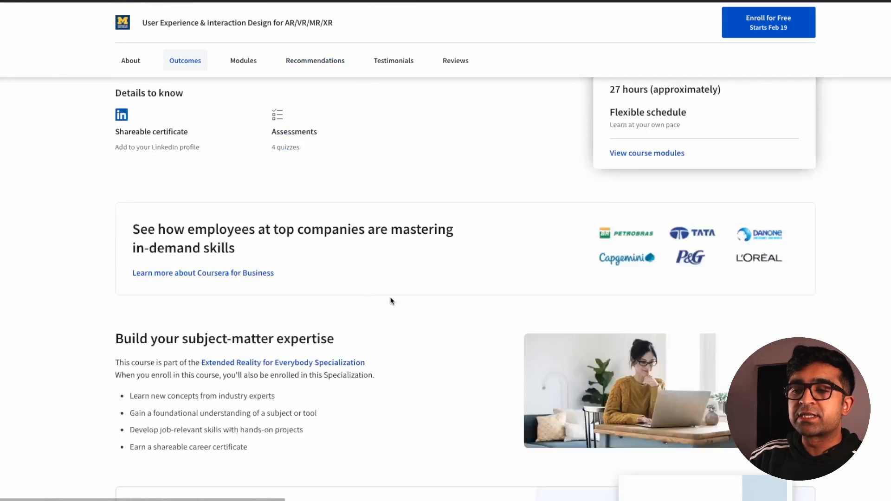
pyautogui.scroll(-3)
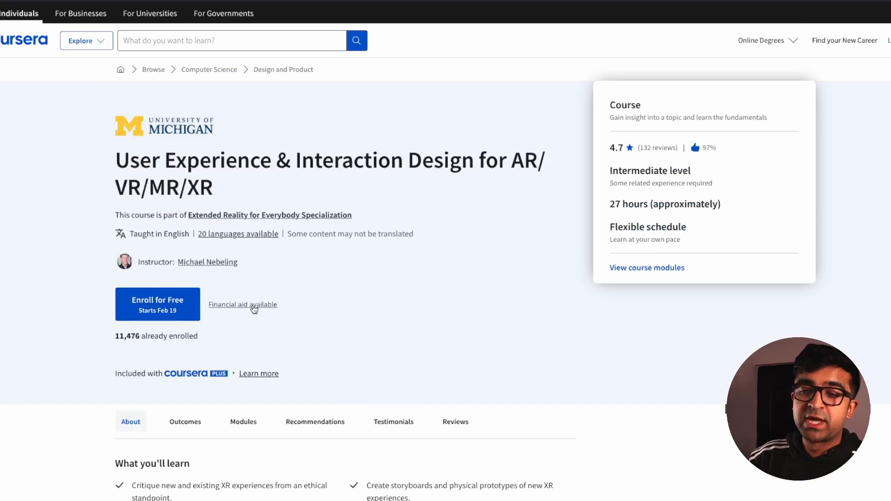
pyautogui.moveTo(437, 267)
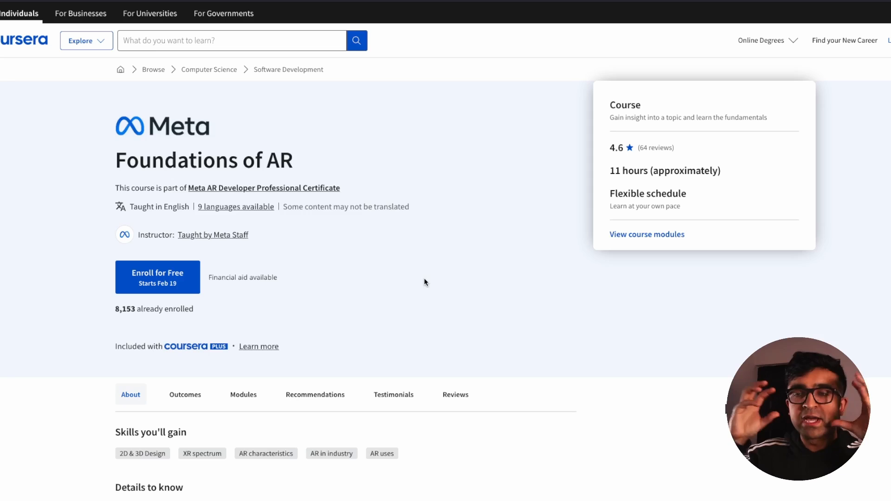
pyautogui.moveTo(440, 213)
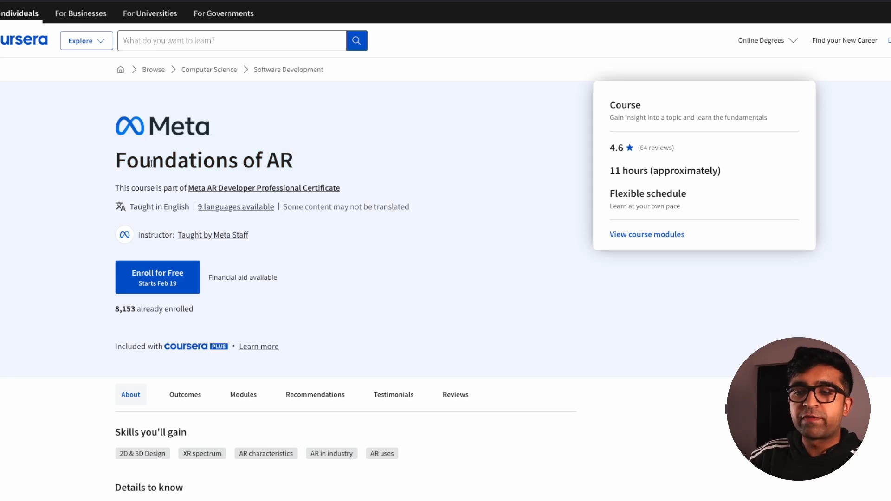
pyautogui.moveTo(216, 215)
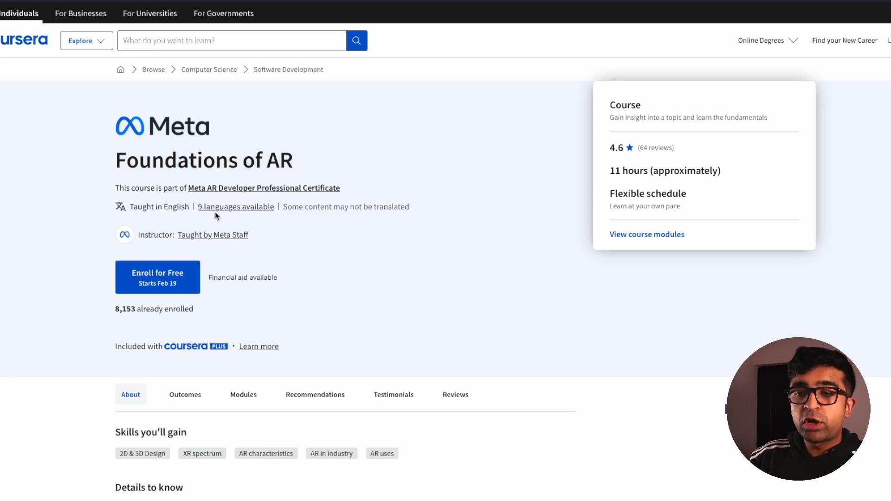
pyautogui.moveTo(524, 325)
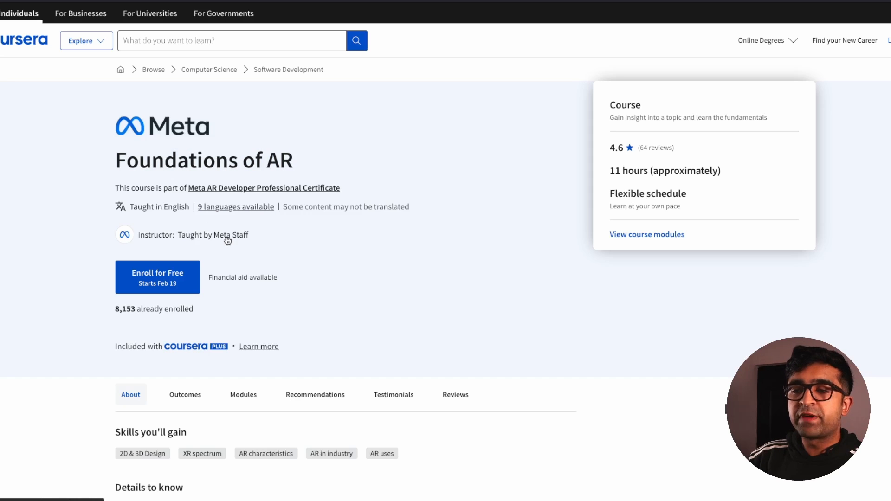
# Step: Expand the Module 3 Computer vision details on the Foundations of AR page
pyautogui.click(219, 235)
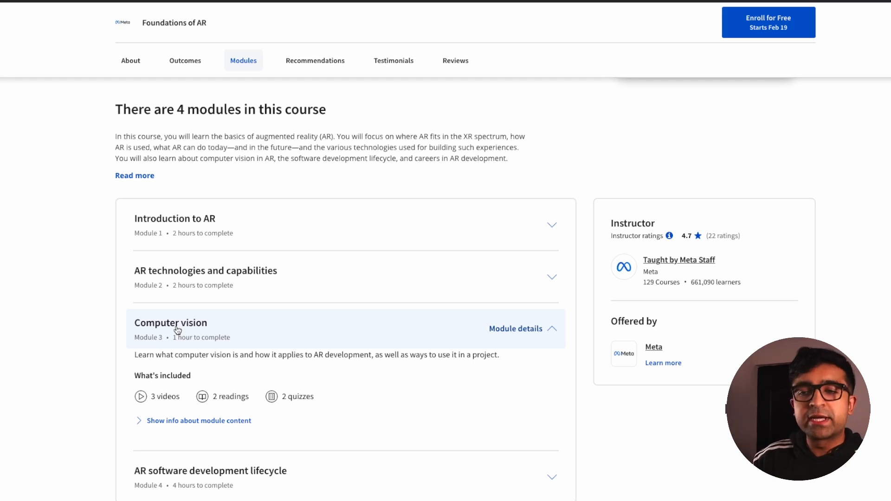
# Step: Scroll down to the recommended Software Development courses section
pyautogui.scroll(-3)
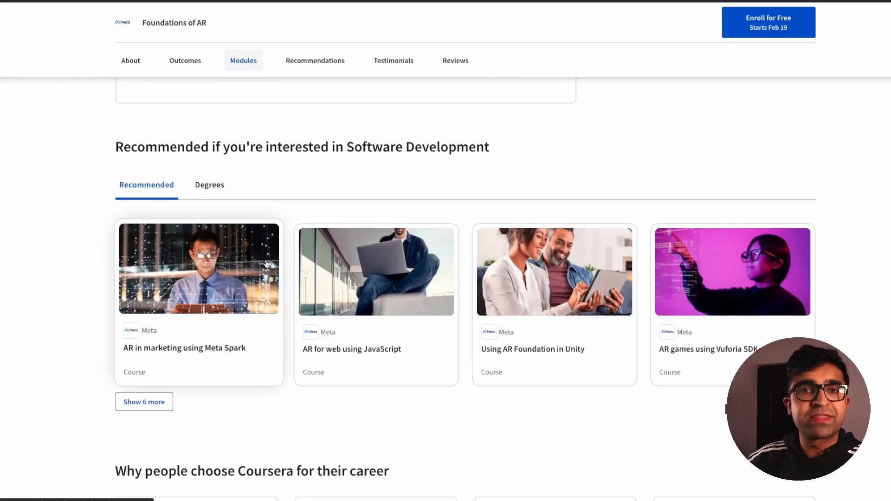
pyautogui.moveTo(238, 304)
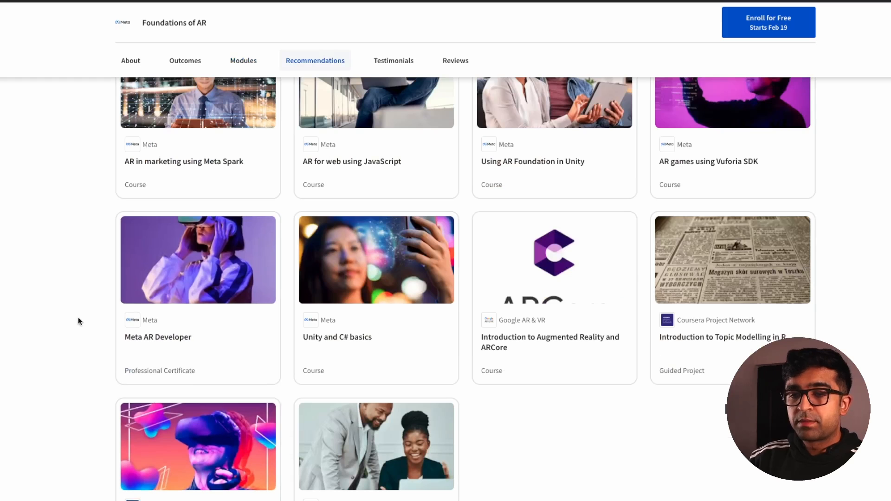
pyautogui.moveTo(209, 317)
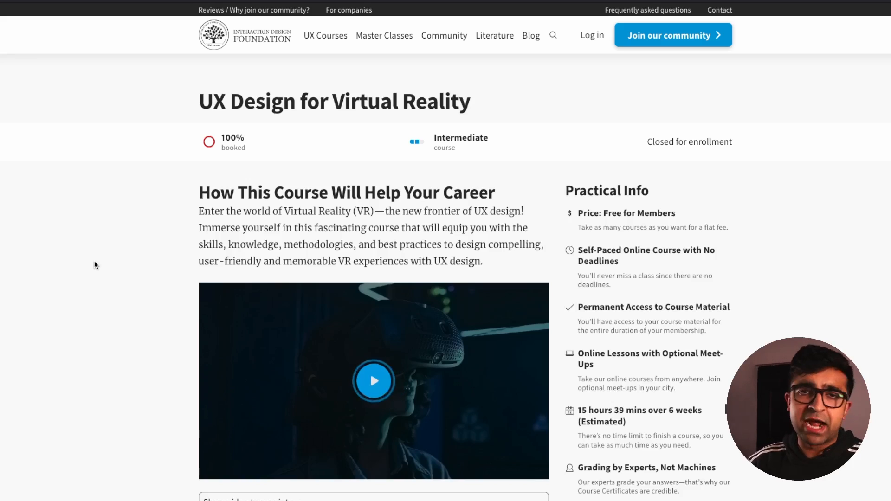
pyautogui.moveTo(436, 140)
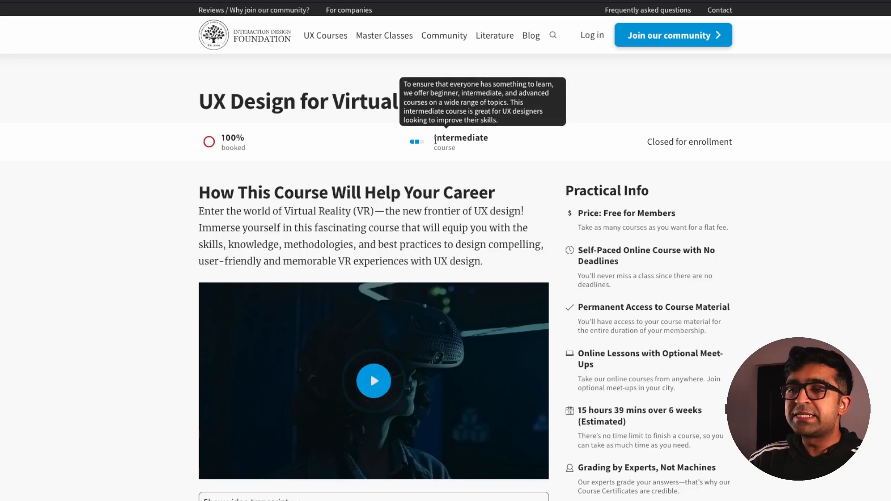
pyautogui.moveTo(645, 141)
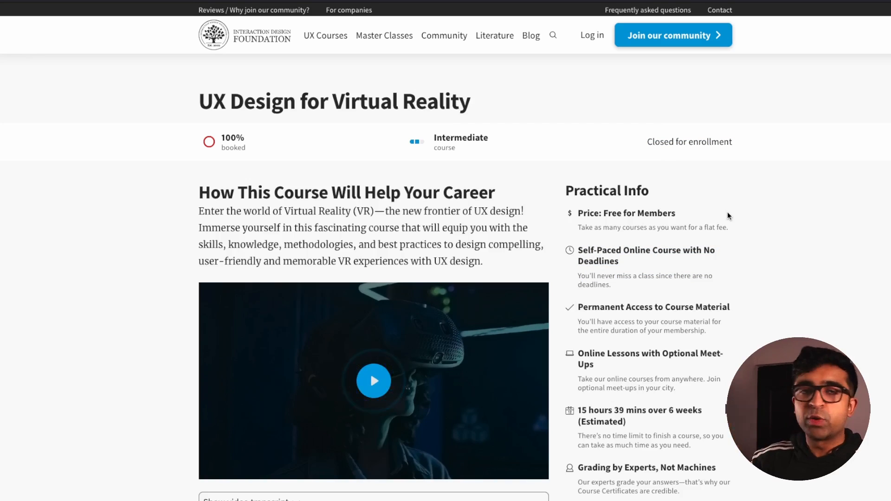
pyautogui.scroll(-3)
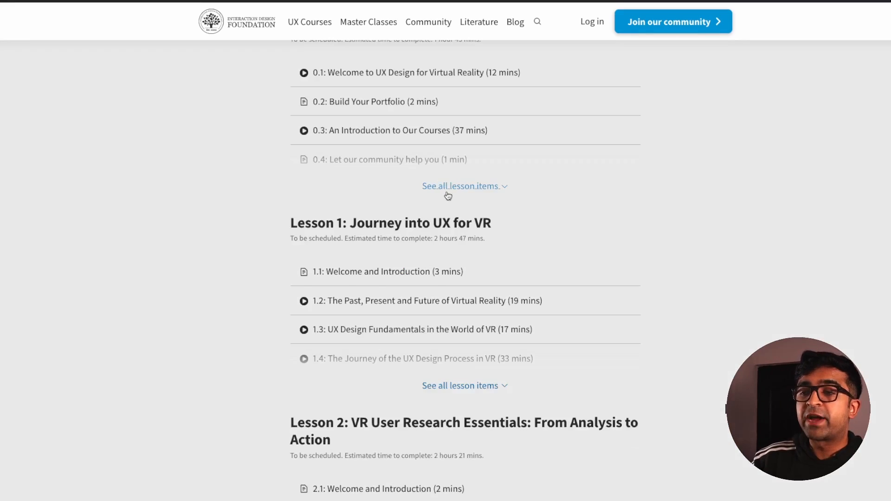
pyautogui.click(461, 186)
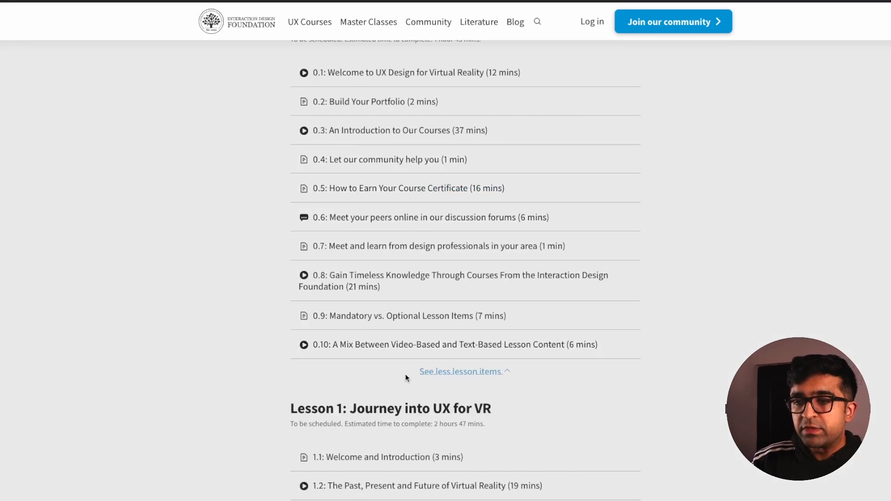
pyautogui.scroll(3)
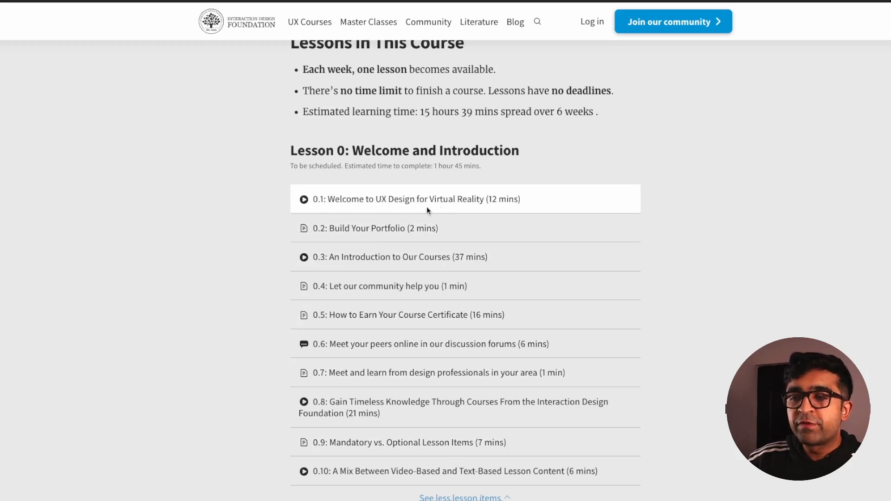
pyautogui.moveTo(387, 352)
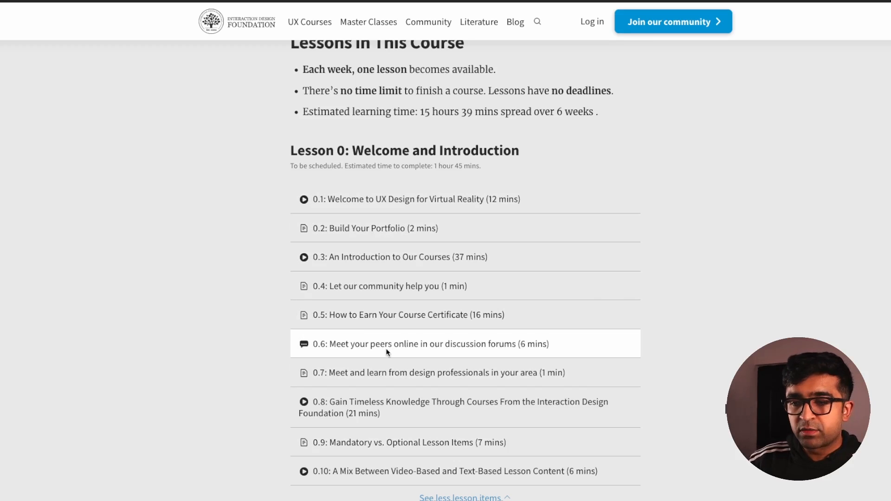
pyautogui.scroll(-3)
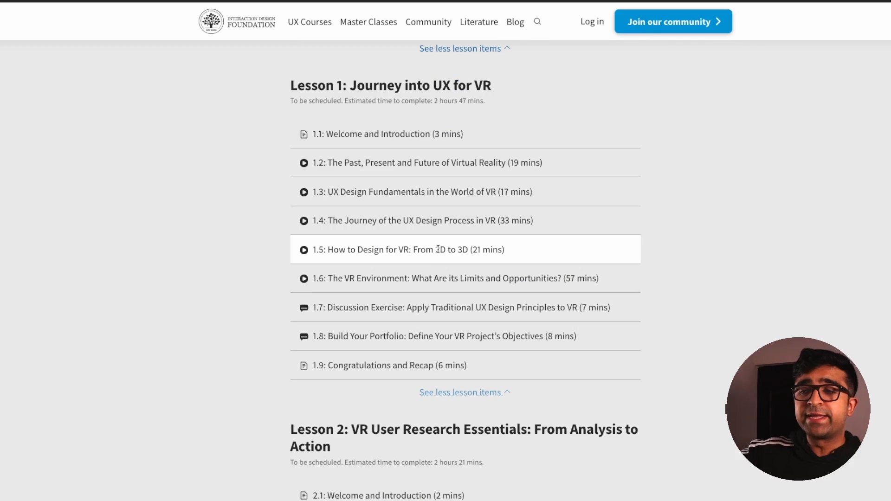
pyautogui.scroll(-3)
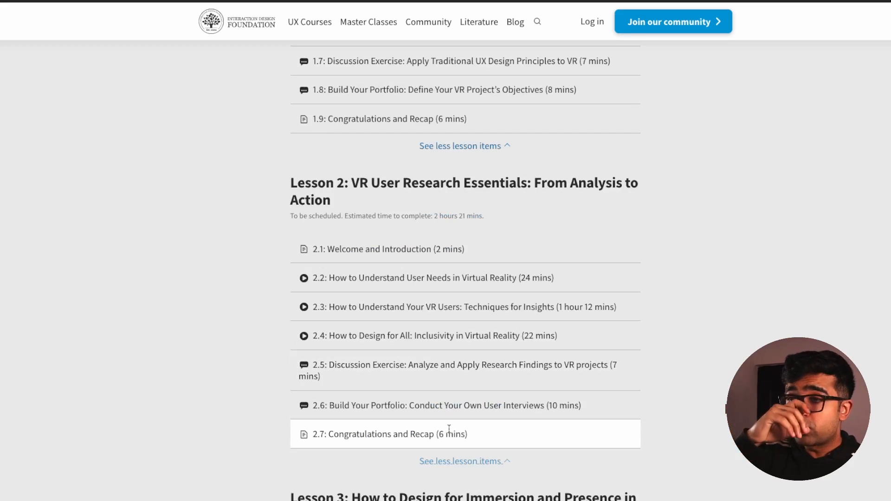
pyautogui.scroll(-3)
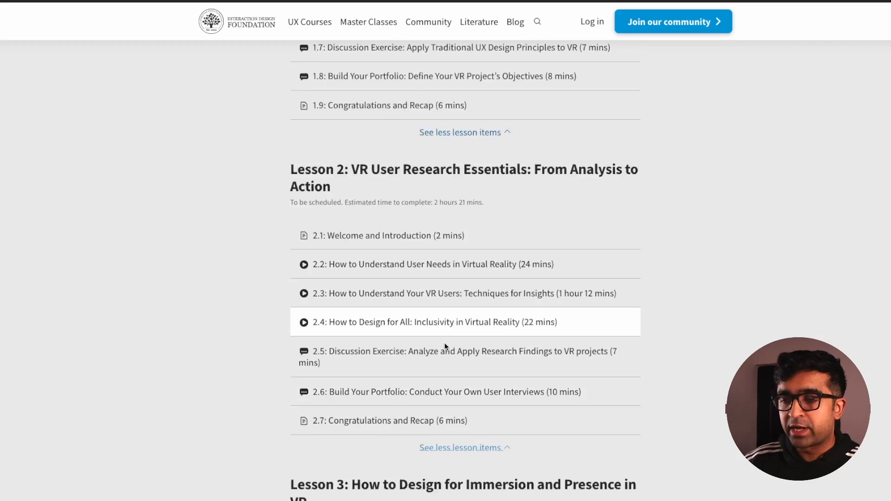
pyautogui.scroll(-3)
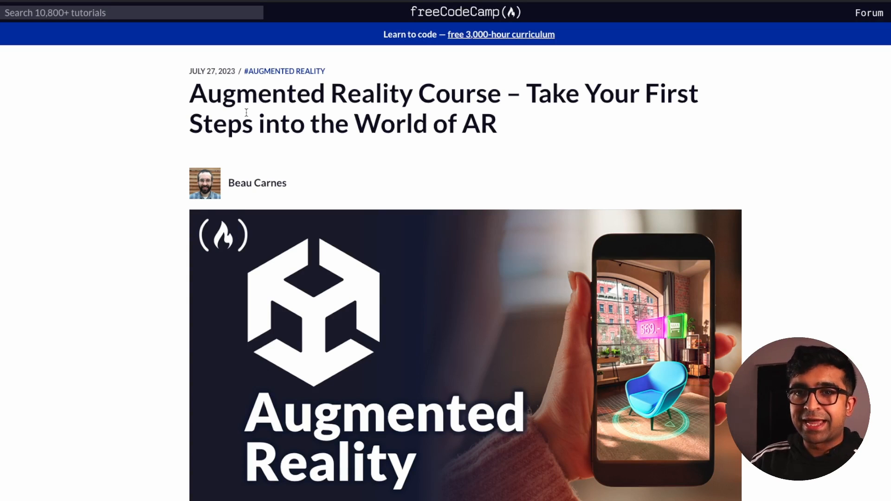
# Step: Scroll through the AR course article's projects, final thoughts and syllabus modules
pyautogui.scroll(-3)
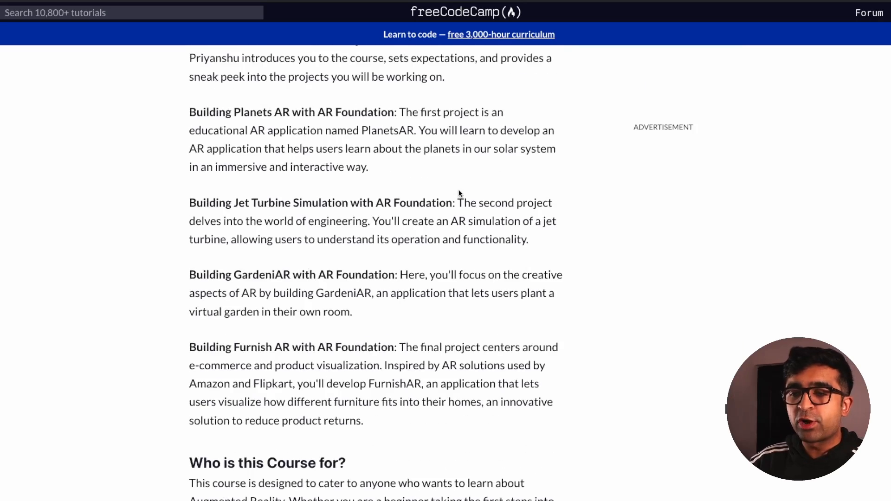
pyautogui.scroll(-3)
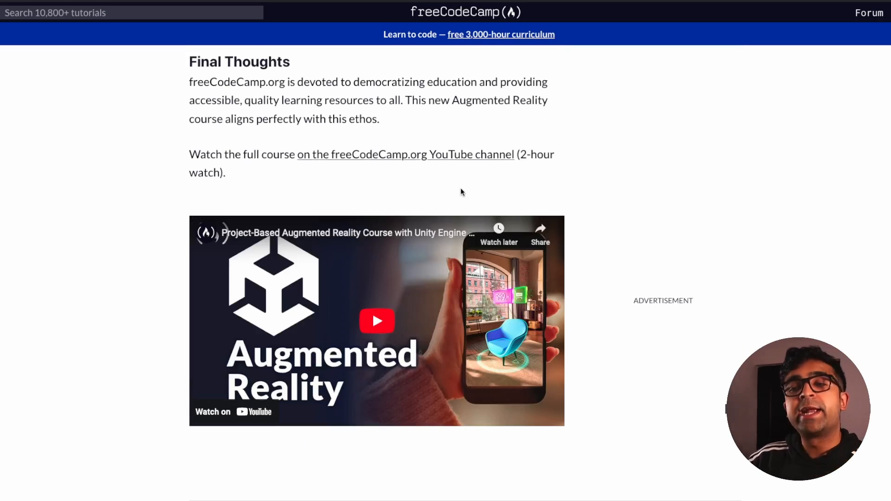
pyautogui.scroll(-3)
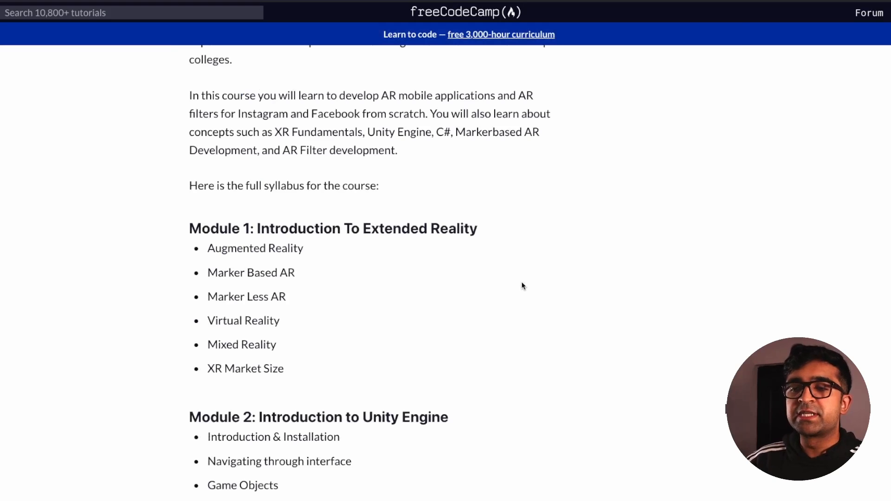
pyautogui.scroll(3)
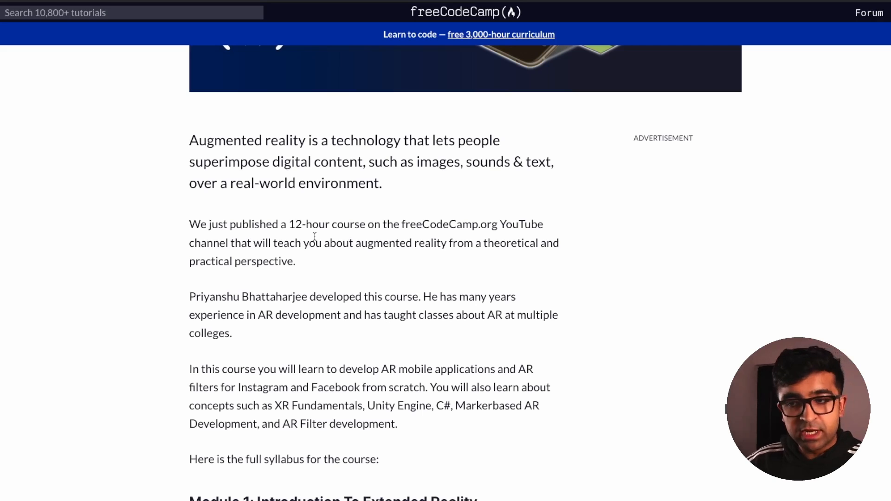
pyautogui.scroll(-3)
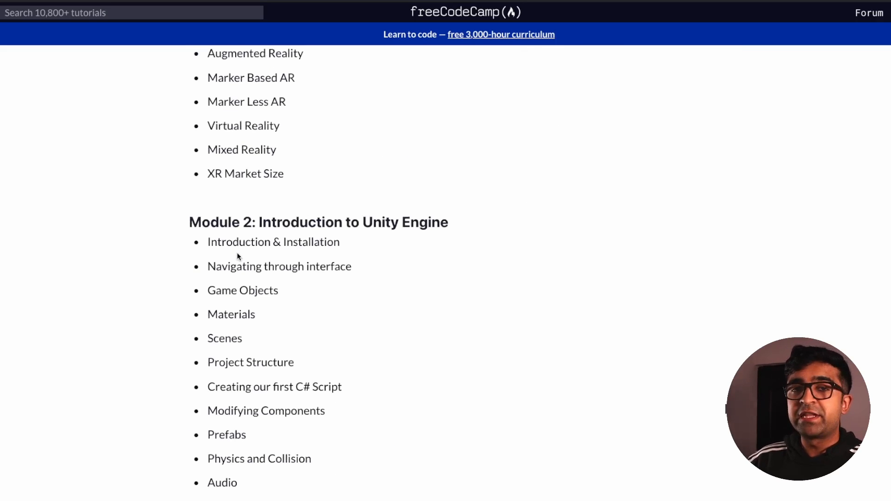
pyautogui.scroll(-3)
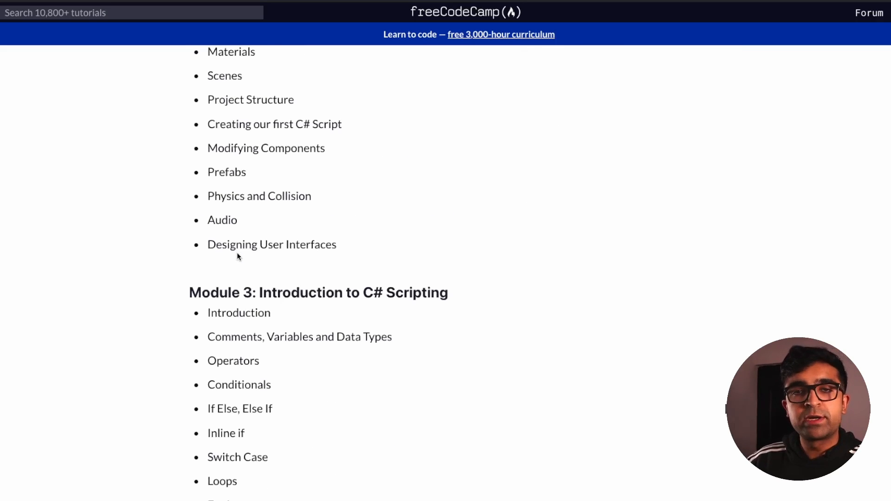
pyautogui.scroll(-3)
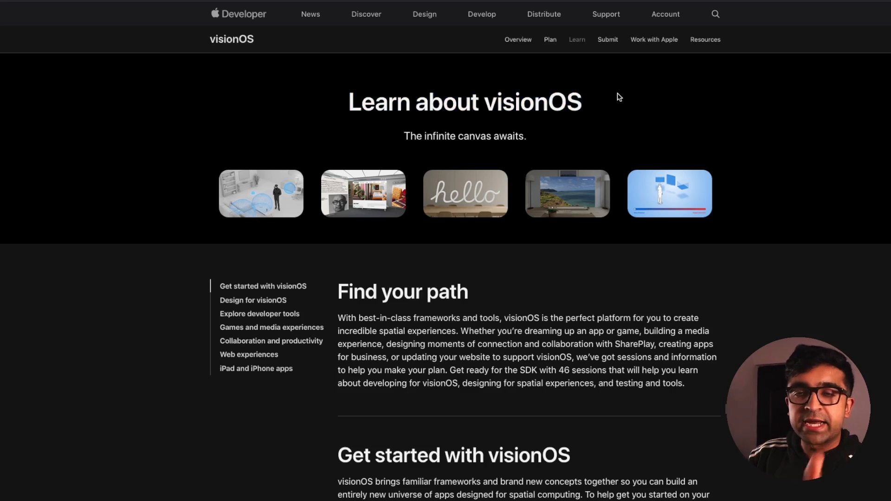
# Step: Scroll the Learn about visionOS page toward the Design for visionOS section
pyautogui.scroll(-3)
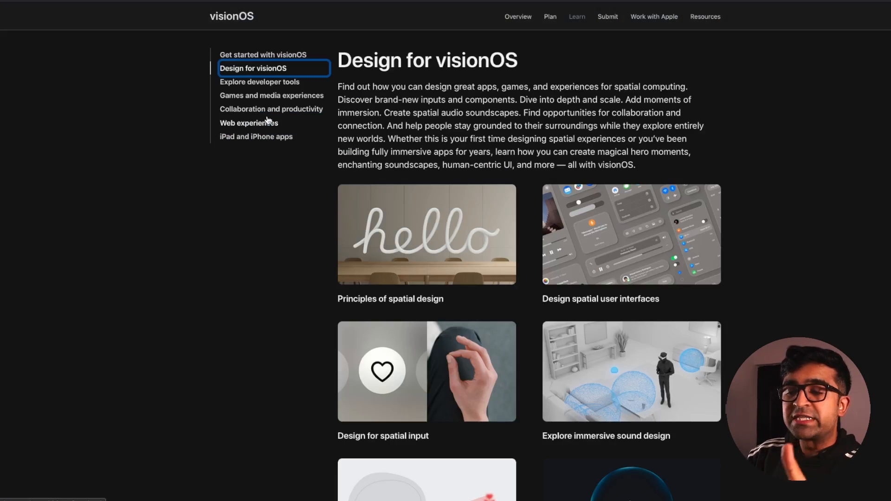
pyautogui.moveTo(496, 170)
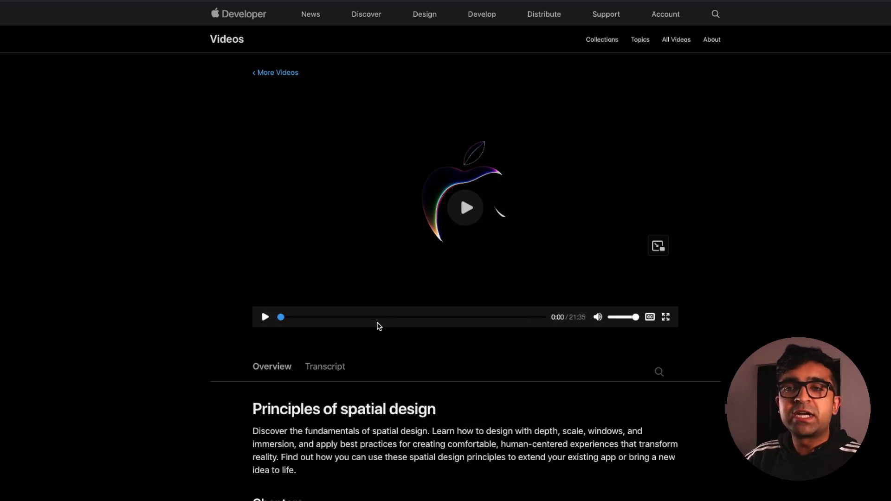
# Step: Scroll through the Principles of spatial design session page and return to More Videos
pyautogui.scroll(-3)
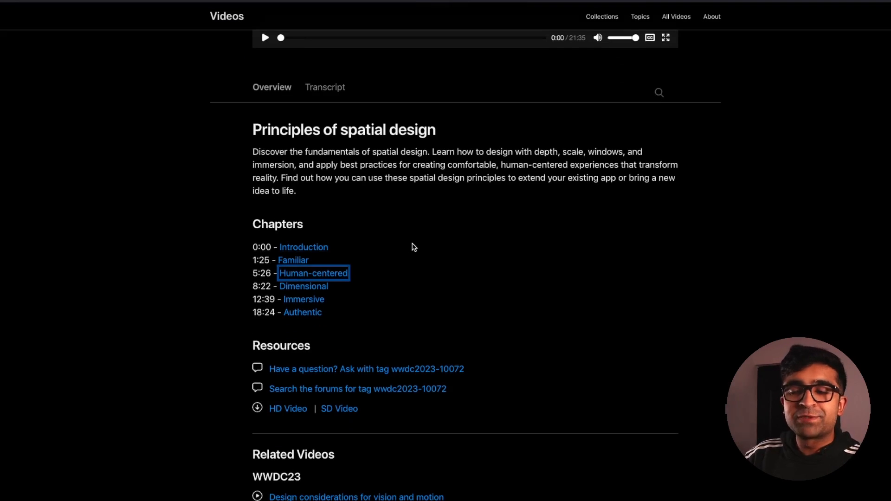
pyautogui.scroll(-3)
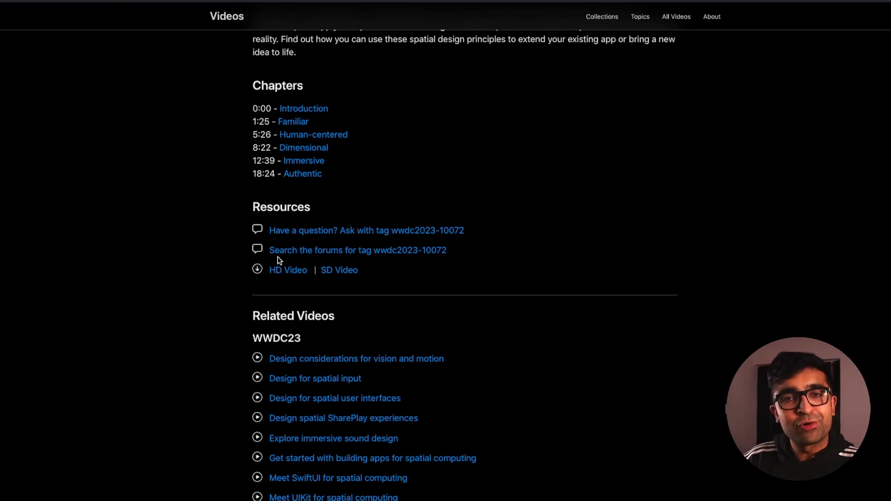
pyautogui.scroll(-3)
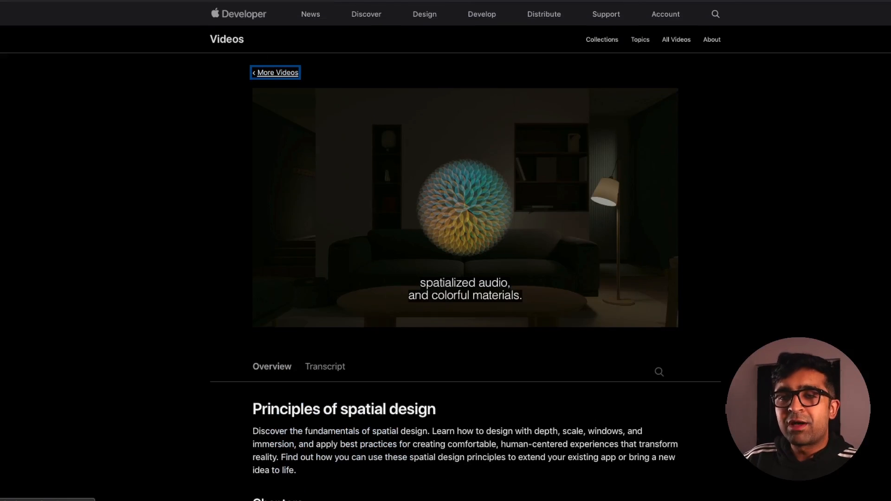
pyautogui.click(276, 72)
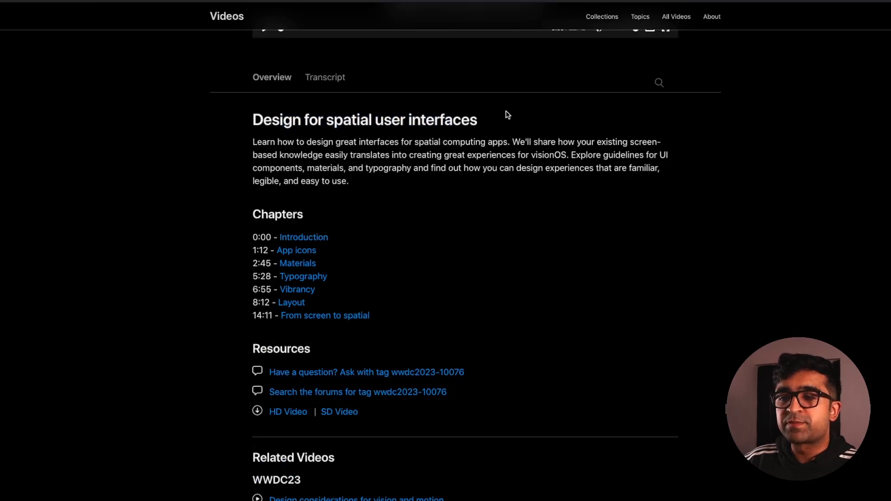
pyautogui.moveTo(412, 237)
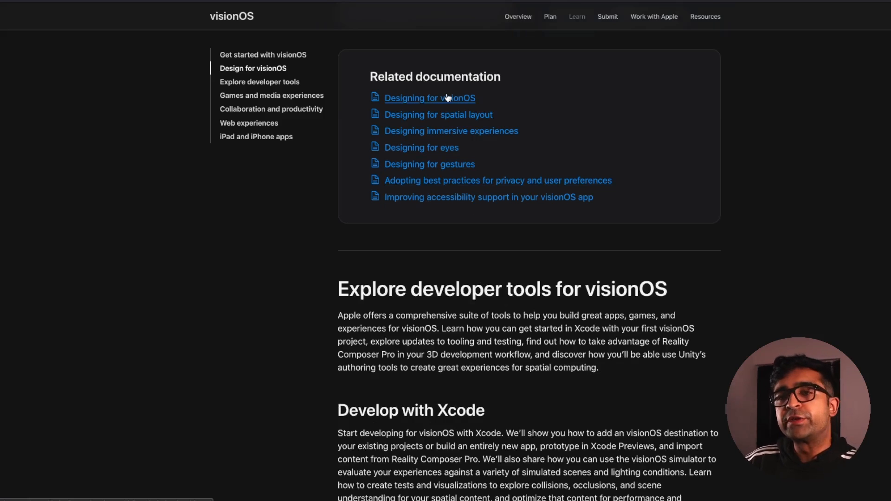
pyautogui.moveTo(444, 100)
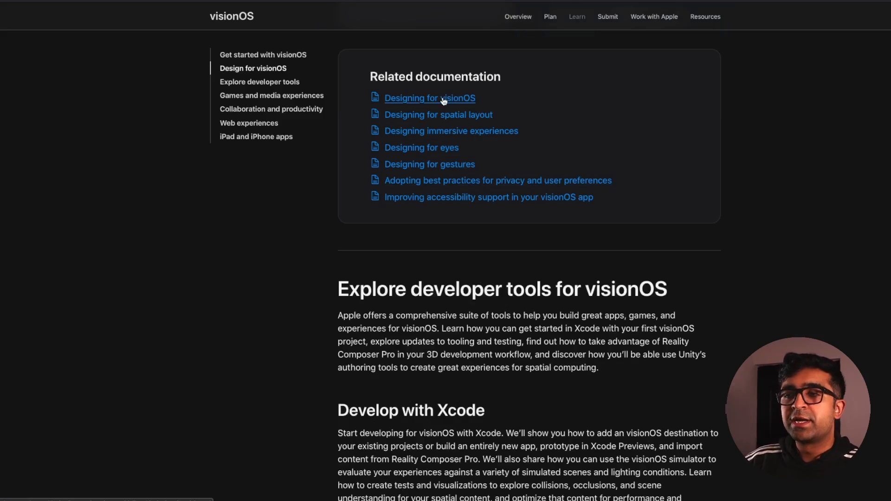
pyautogui.moveTo(444, 143)
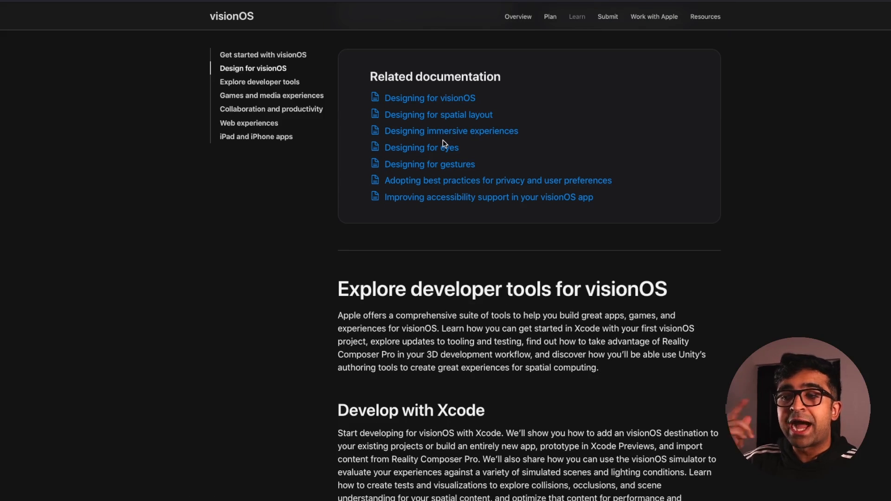
pyautogui.moveTo(439, 152)
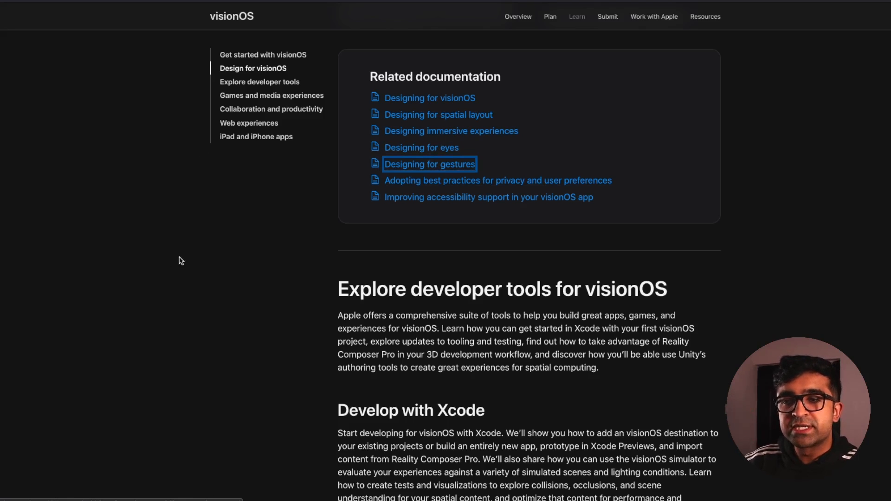
pyautogui.moveTo(269, 270)
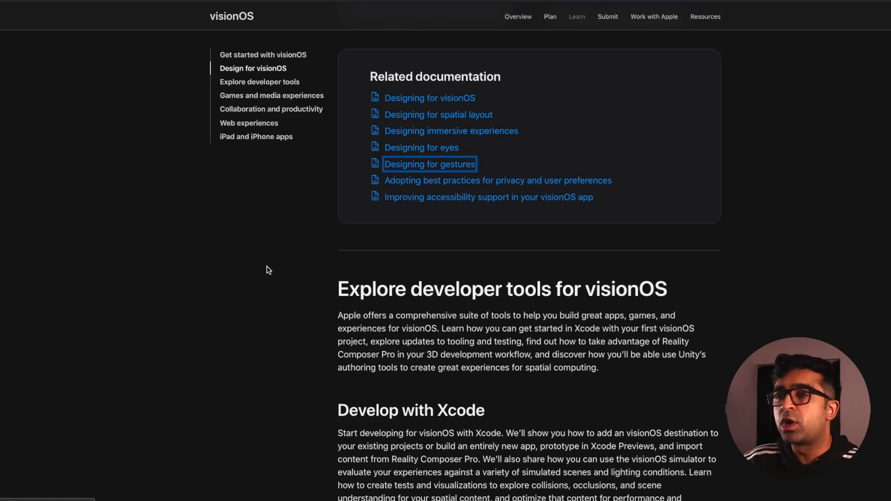
# Step: Open the Designing for gestures page from the visionOS related documentation
pyautogui.click(430, 164)
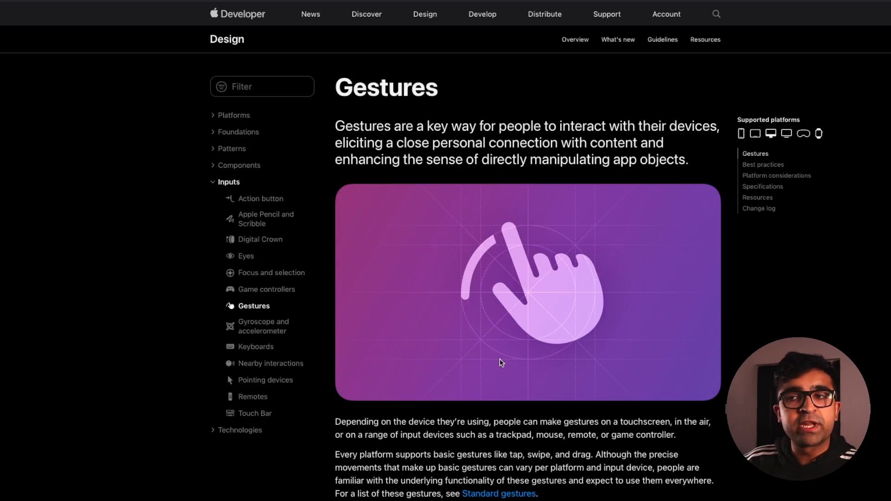
pyautogui.moveTo(379, 146)
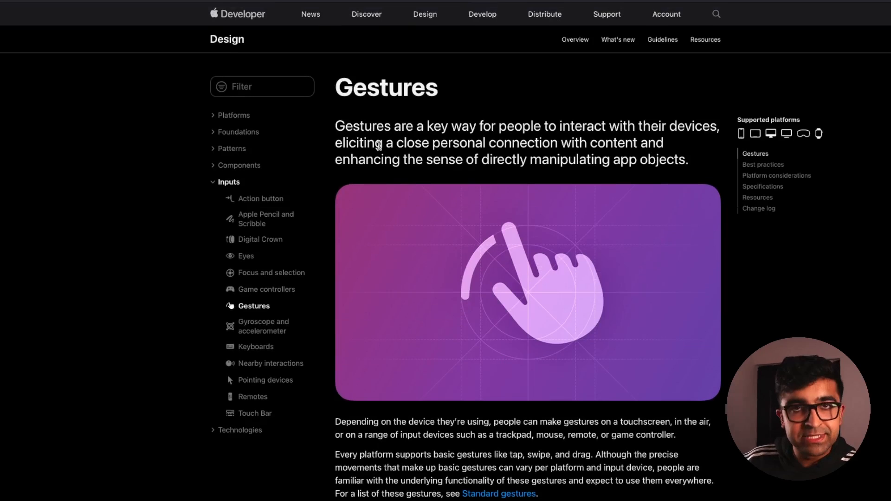